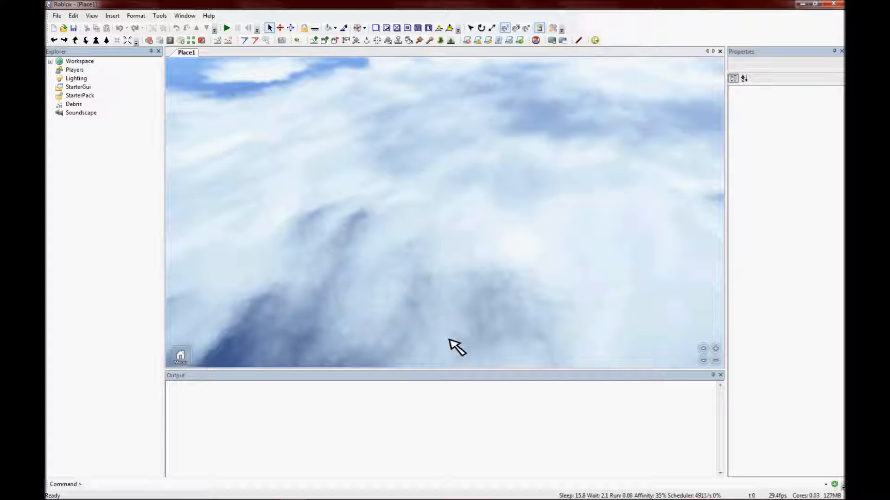
mouse_move(83, 76)
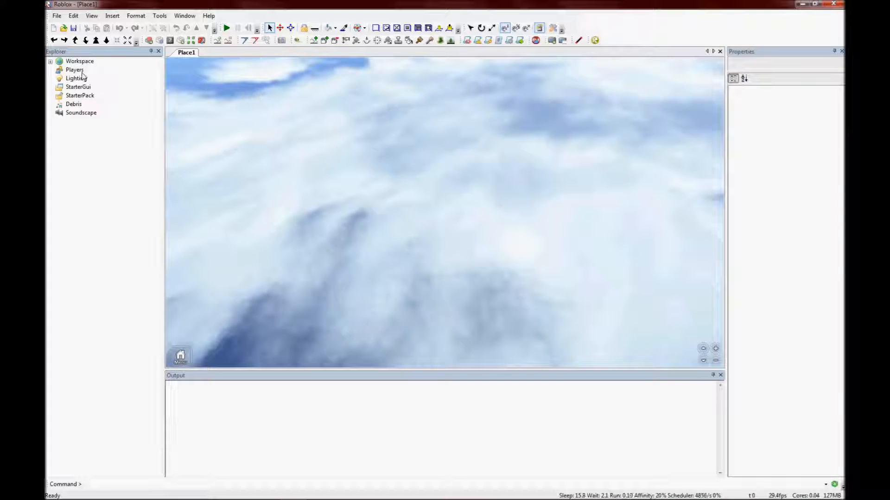
- Insert a new Script object into Workspace via the Insert Object dialog
click(112, 16)
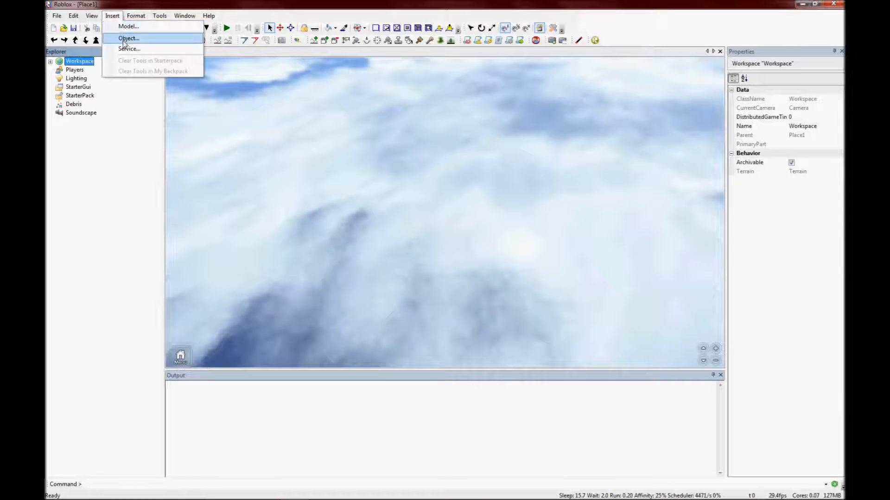
click(128, 38)
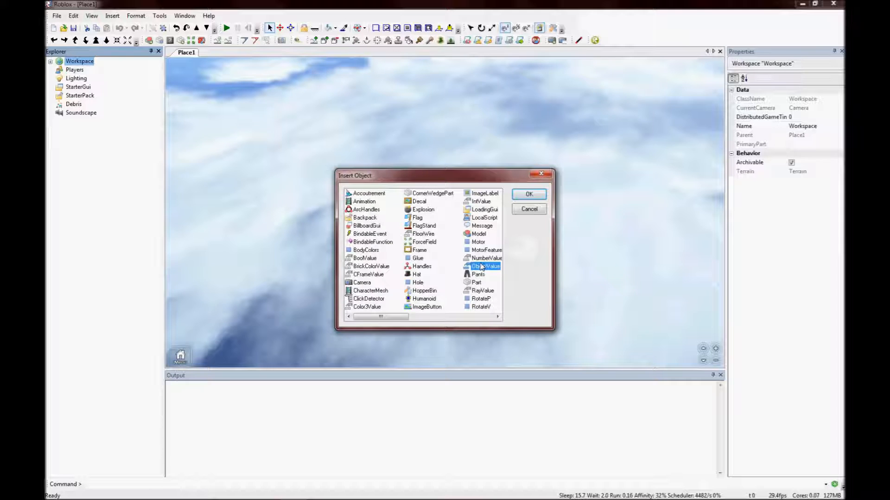
drag(380, 317, 408, 317)
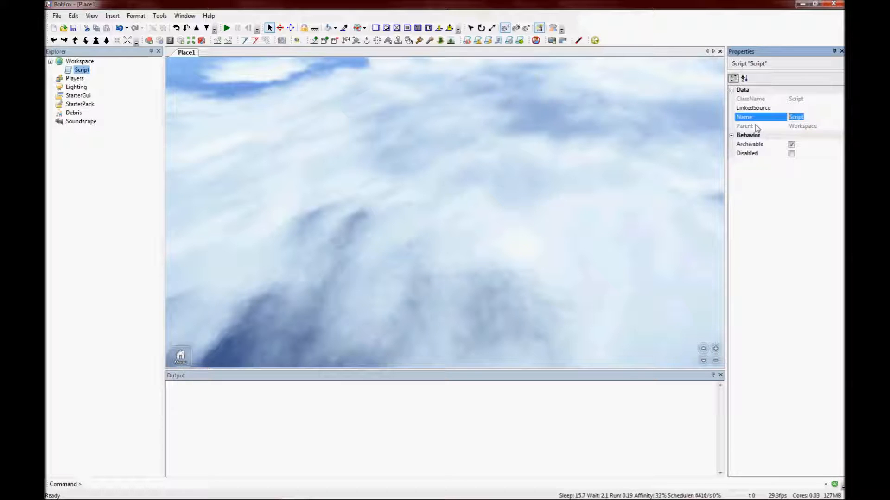
- Name the script PlayerHandling and bring up its default code in the script editor
text(PlayerHandling)
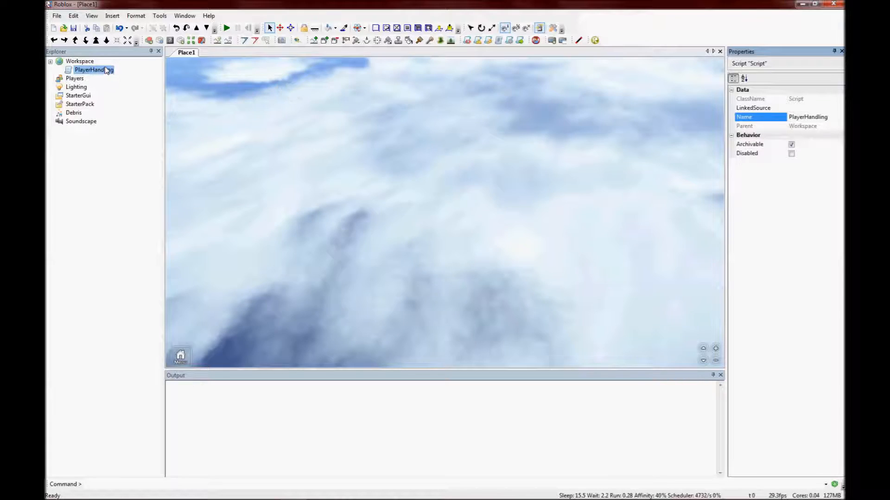
double_click(94, 70)
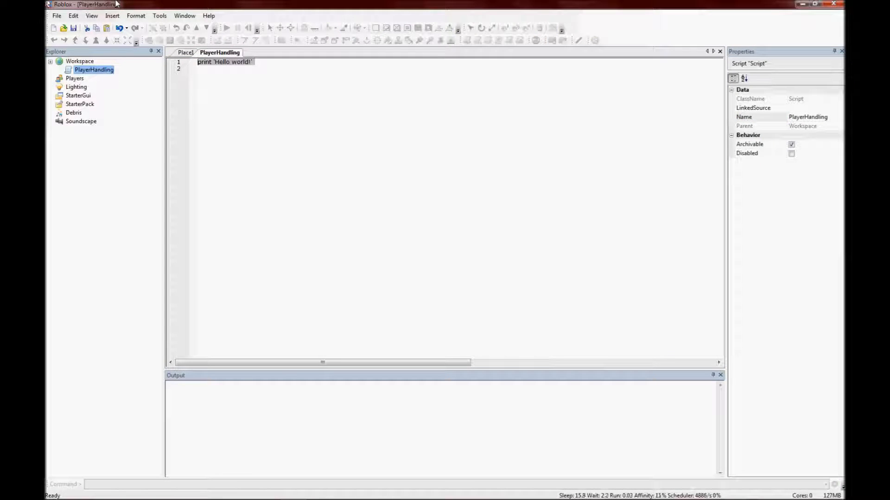
- Write empty functions PlayerSpawned(player, character), PlayerEntered(player) and PlayerLeft(player) over the Hello world line
text(function Plya)
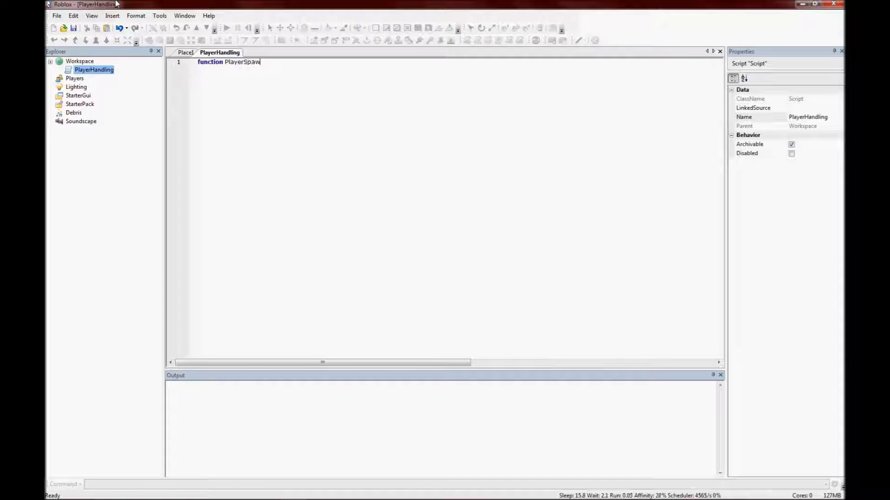
text(ned(player)
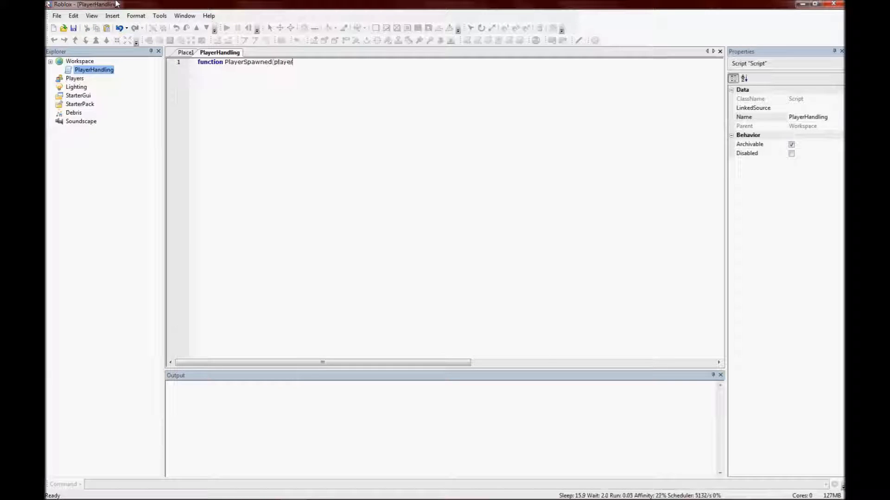
text(, character))
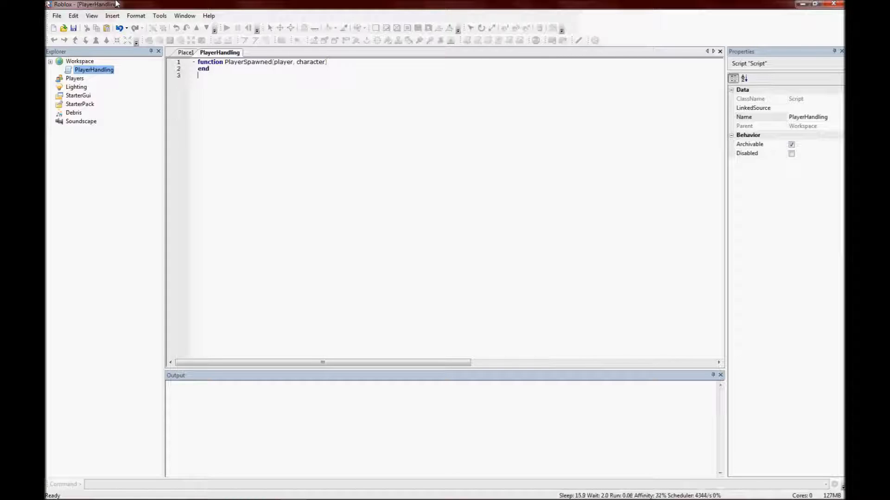
text(function)
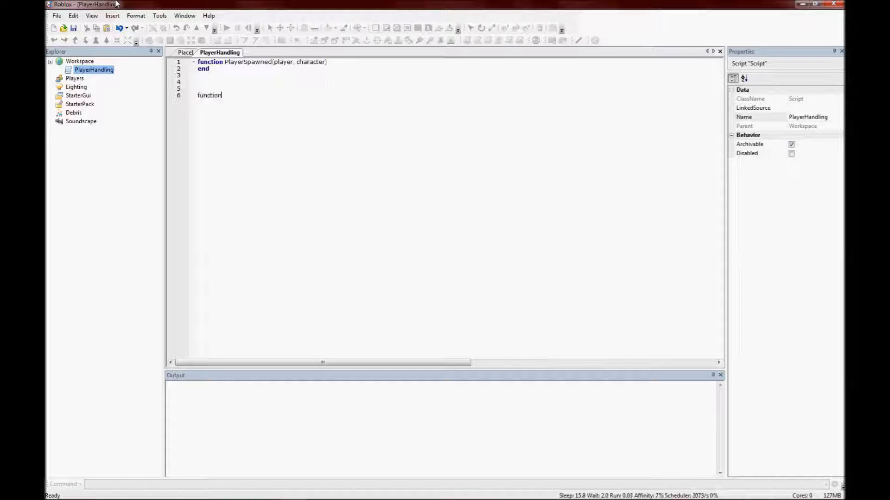
text(PlayerEntere)
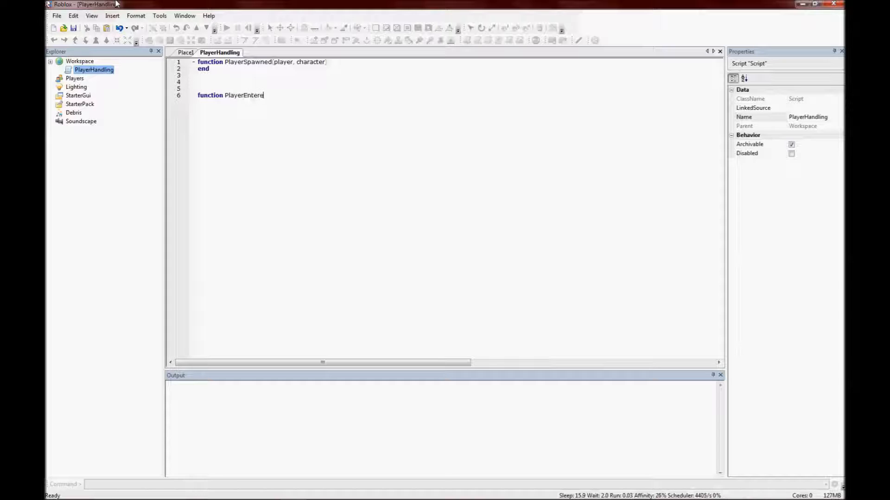
text((player))
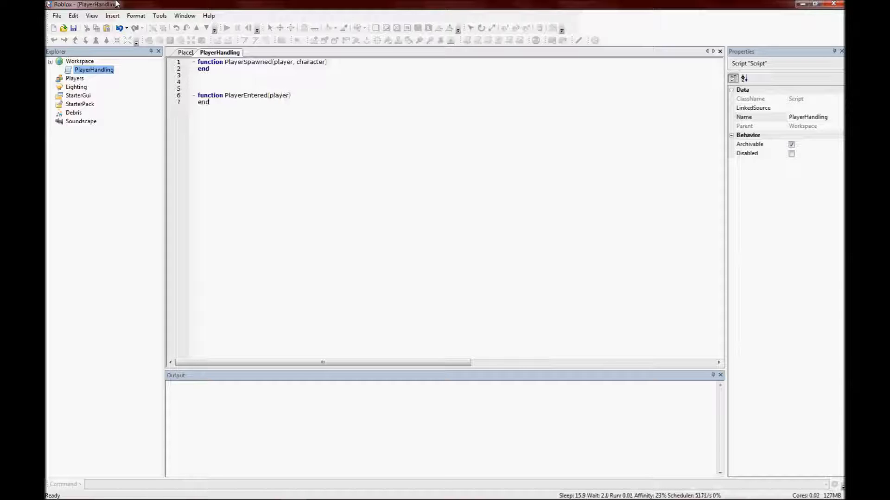
text(function PlayerLeft(player)
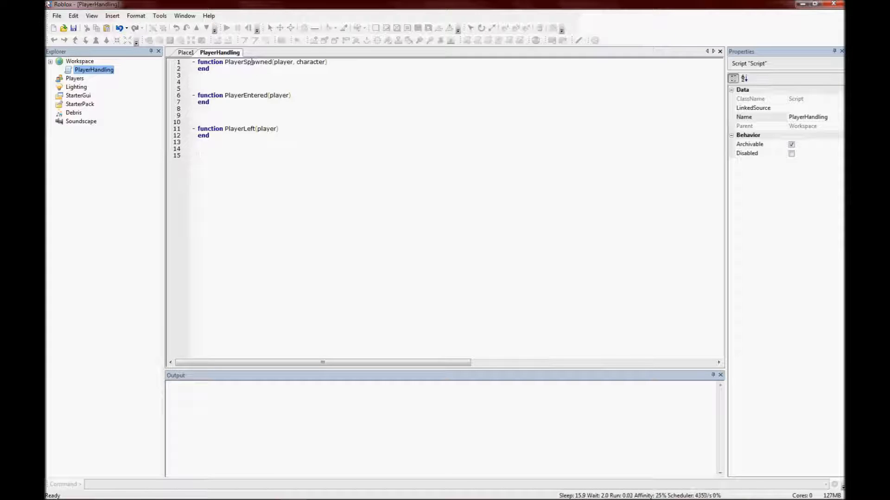
- Add game.Players.PlayerAdded:connect(PlayerEntered) at the bottom of the script
text(game.)
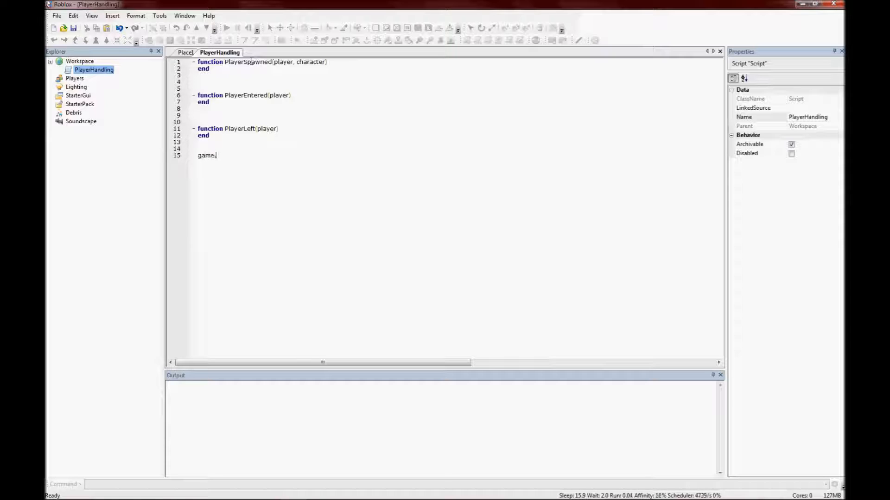
text(Players.Players)
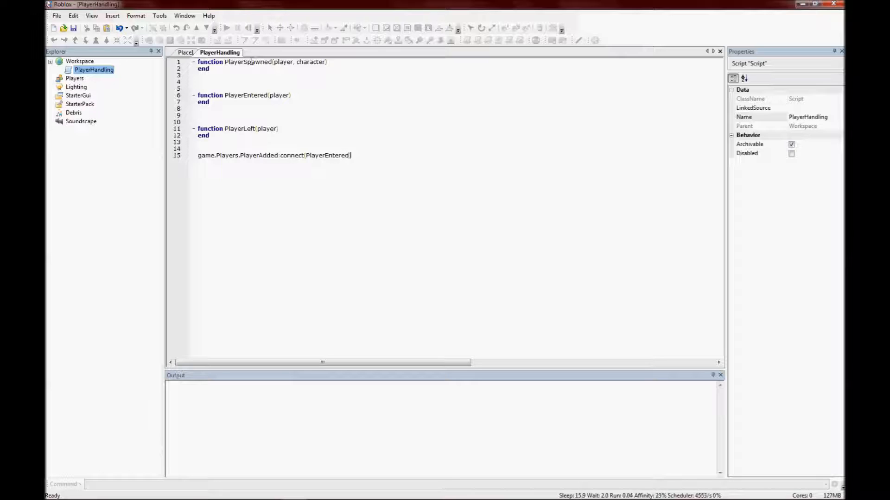
double_click(258, 156)
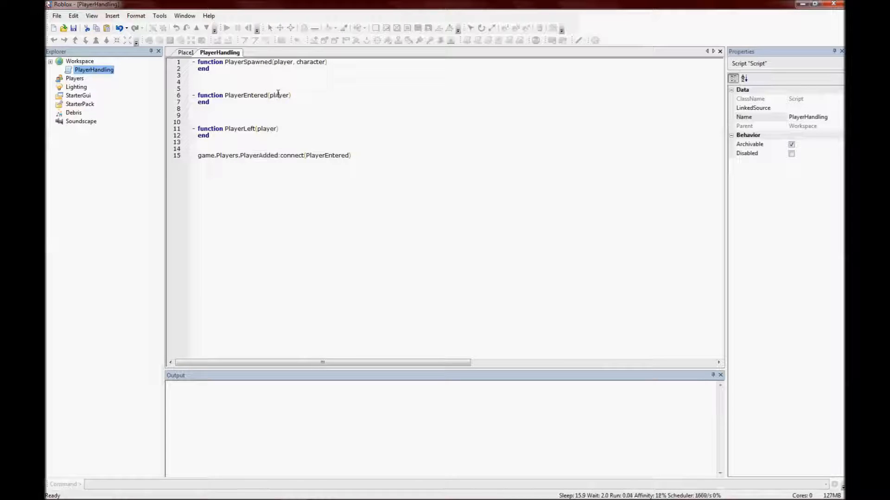
mouse_move(380, 157)
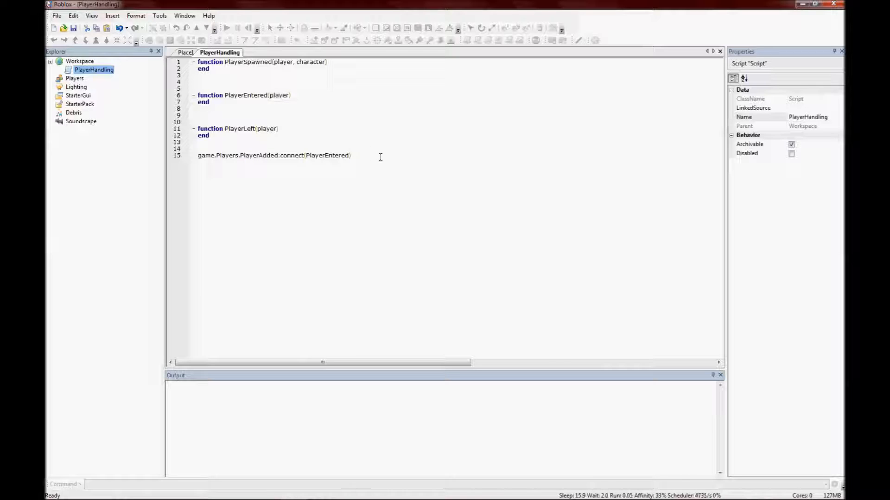
- Add game.Players.PlayerRemoving:connect(PlayerLeft) below it
text(game.Playe)
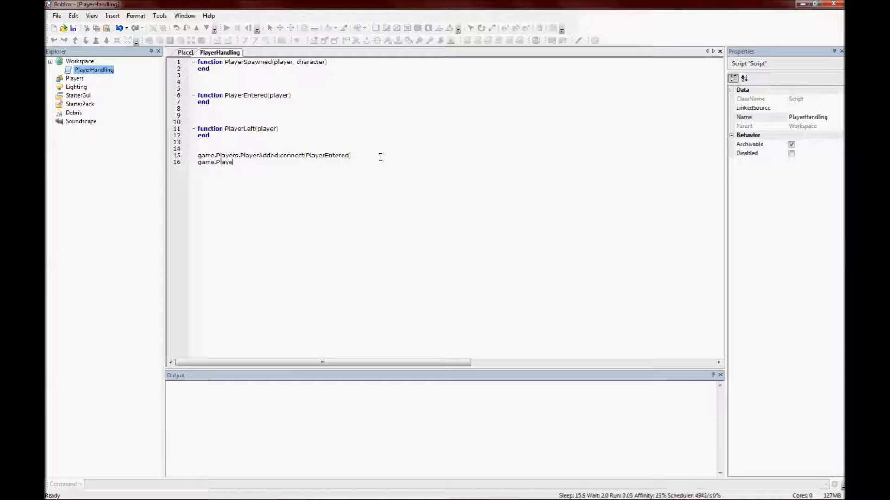
text(rs.Play)
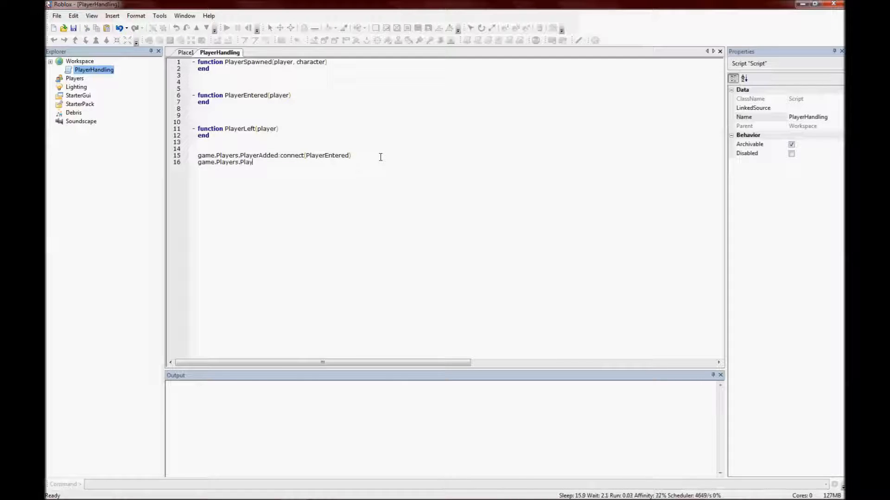
text(erRemoving:connect(PlayerL)
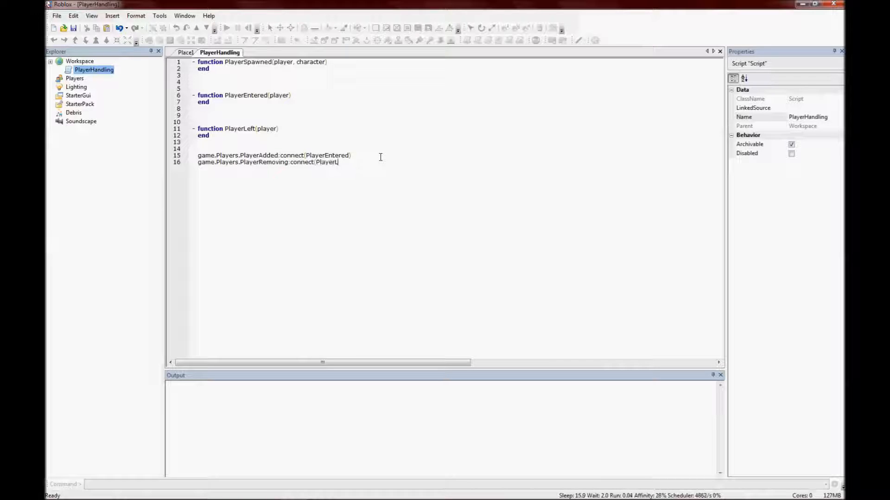
text(eft))
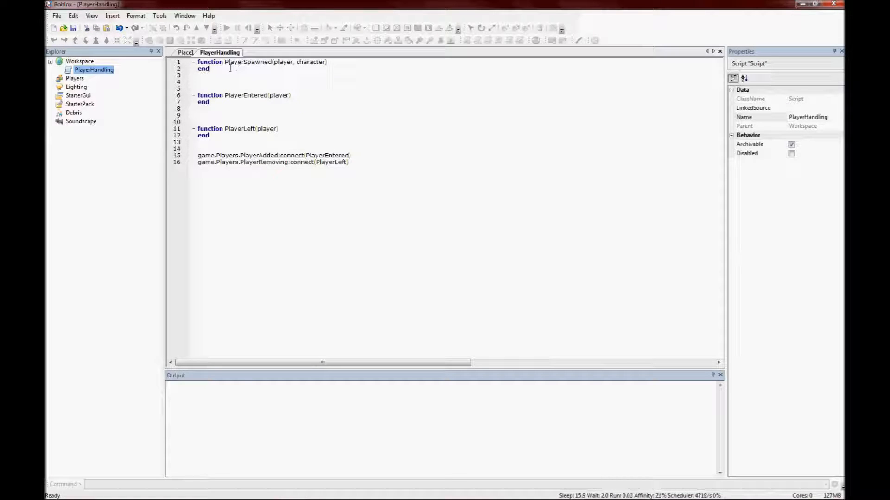
- Add print(player.Name .. " left the server") in PlayerLeft and the "entered the server" print in PlayerEntered
click(278, 128)
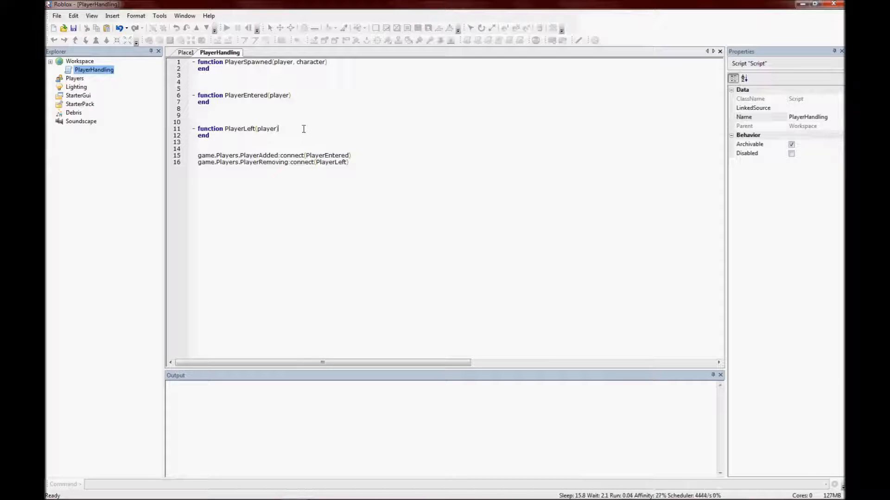
text(print)
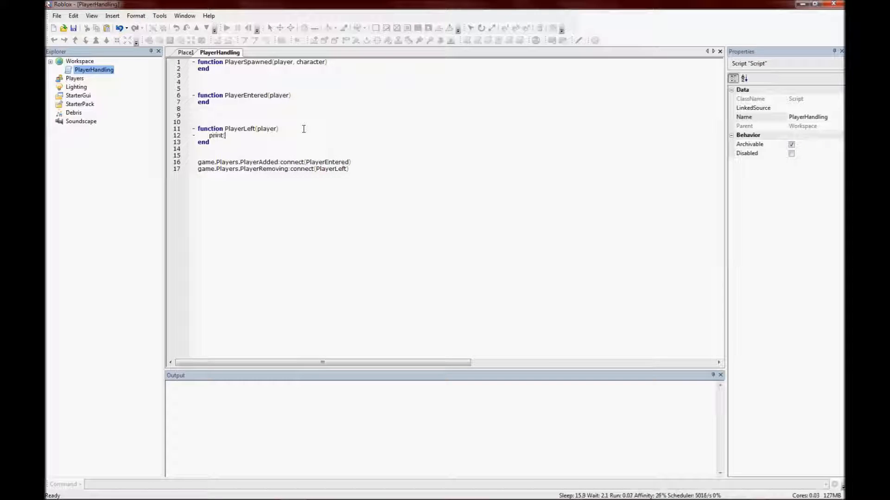
text((player.Name .. ")
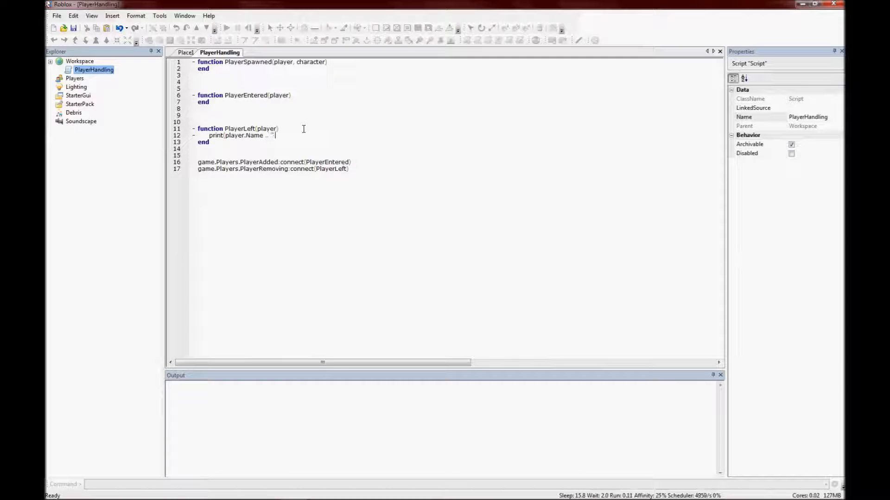
text(left the server)
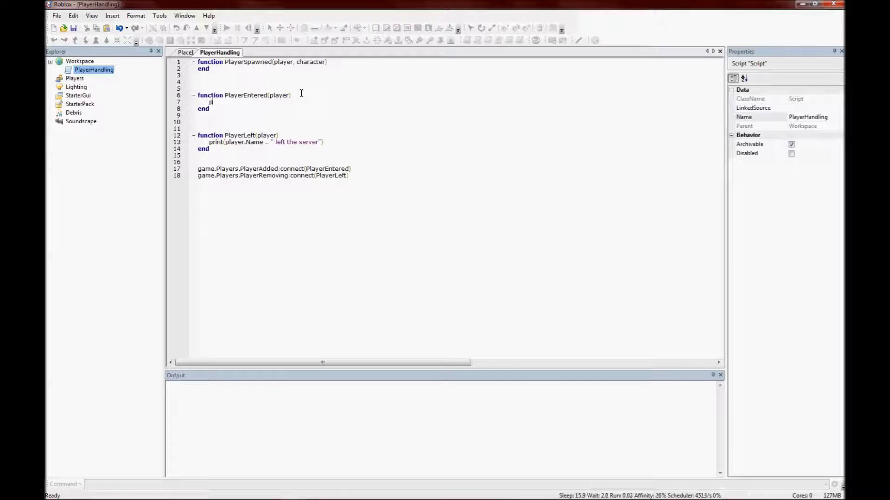
text(print(player.Name .. " entered the server")
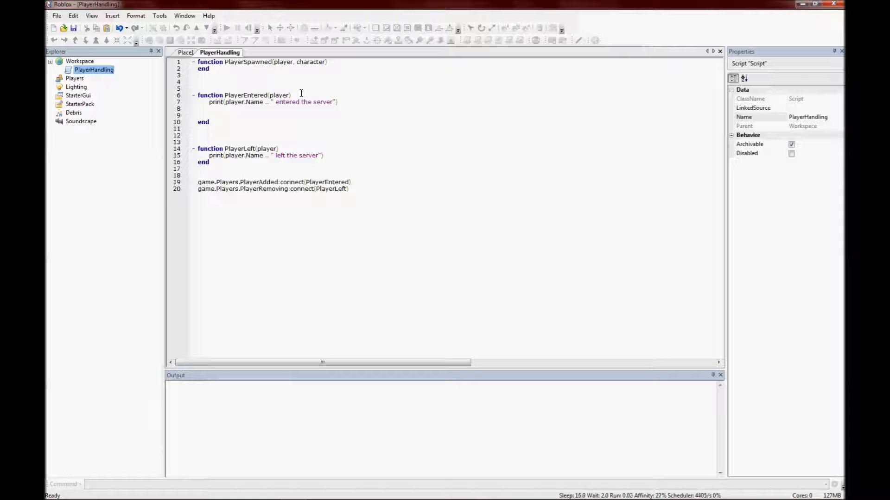
- In PlayerEntered, write player.CharacterAdded:connect with an anonymous function(char)
text(player.Character)
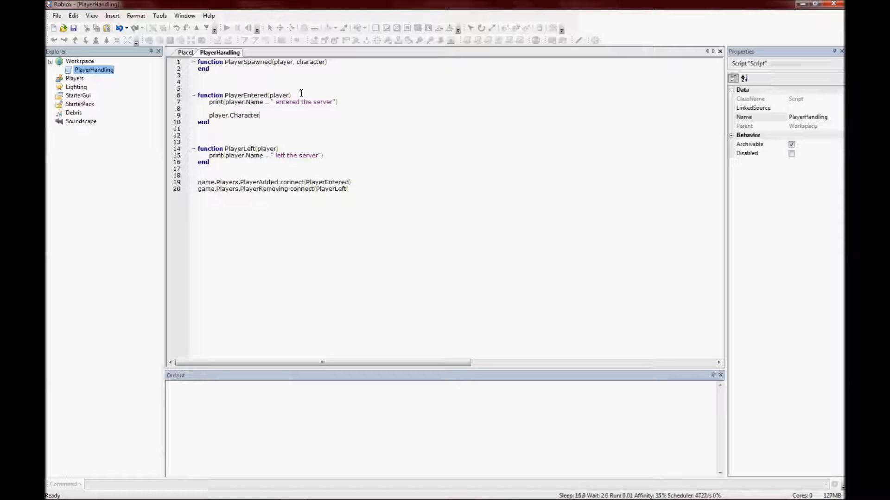
text(Added:conned)
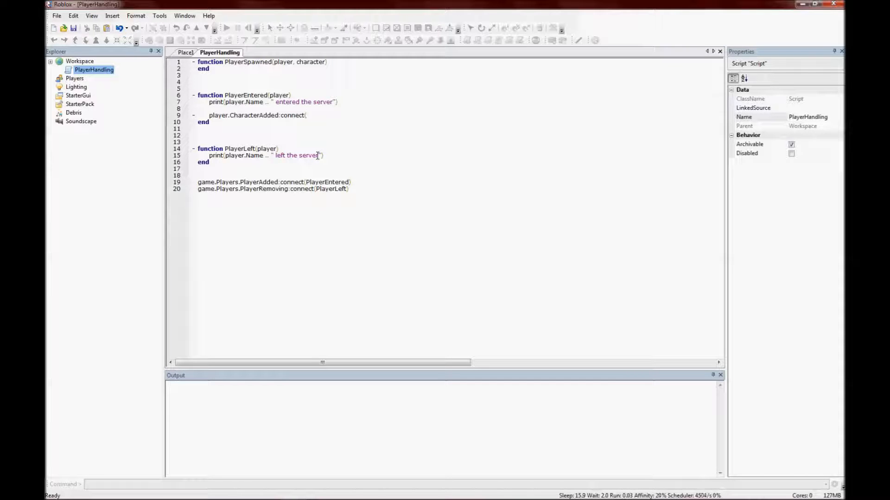
text(function(char)
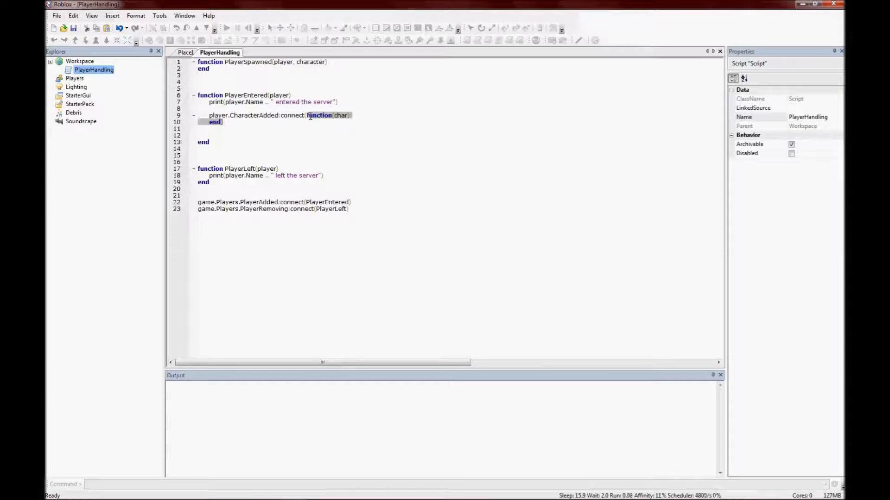
click(401, 121)
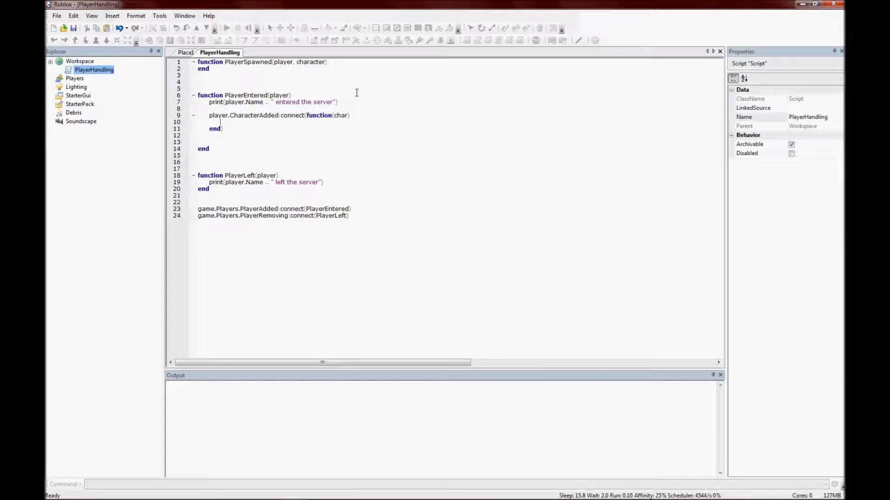
- Have the anonymous function call PlayerSpawned(player, char)
text(Players)
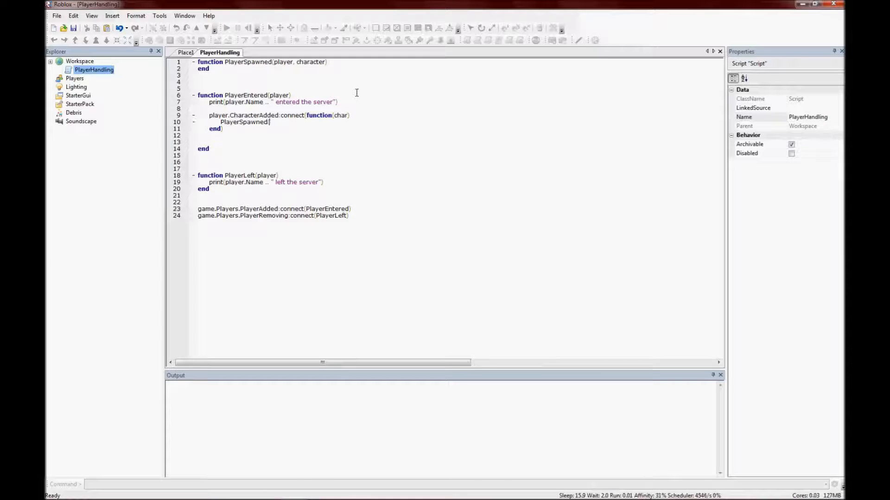
text(player)
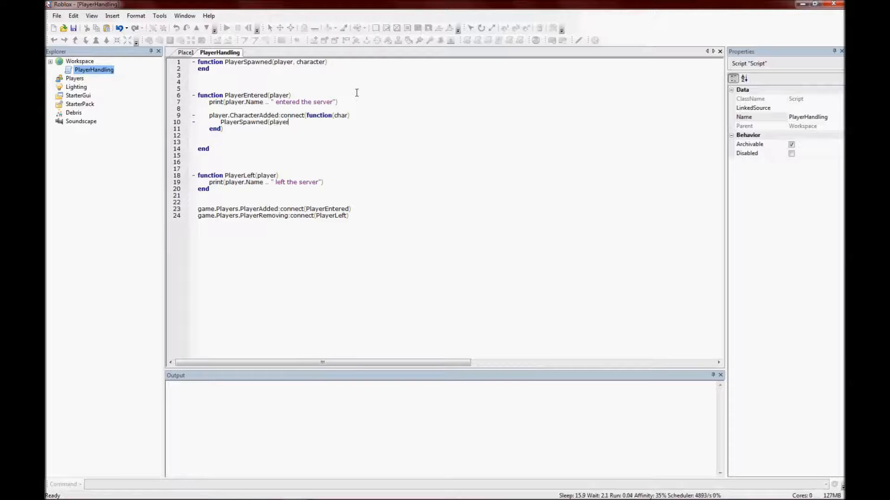
text(, char))
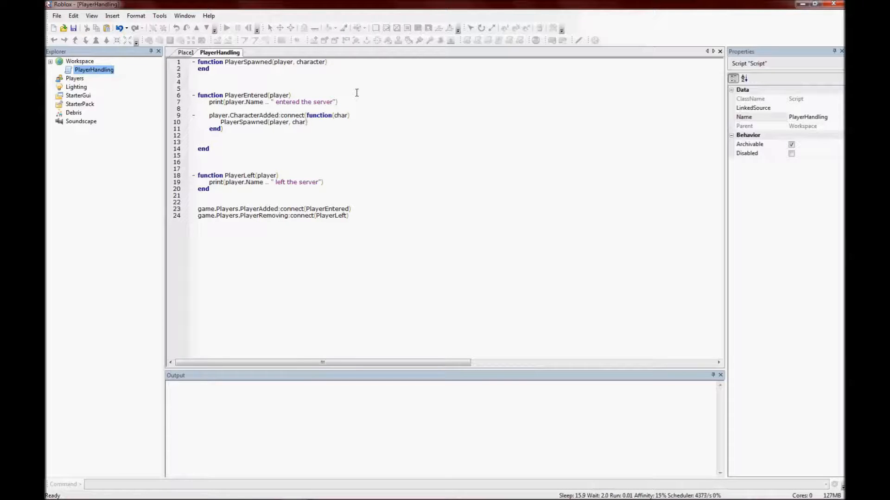
click(327, 62)
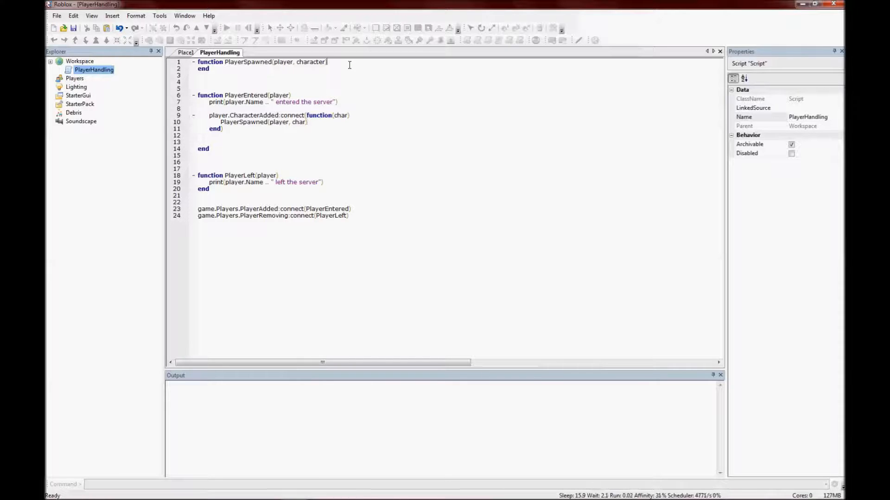
- Add print(player.Name .. " has spawned") inside PlayerSpawned
text(print(player.Name .. " has spawned)
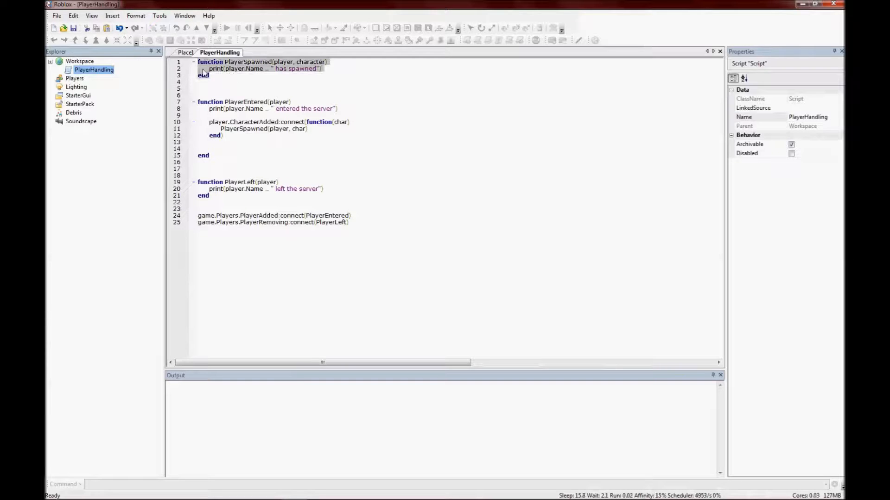
click(224, 75)
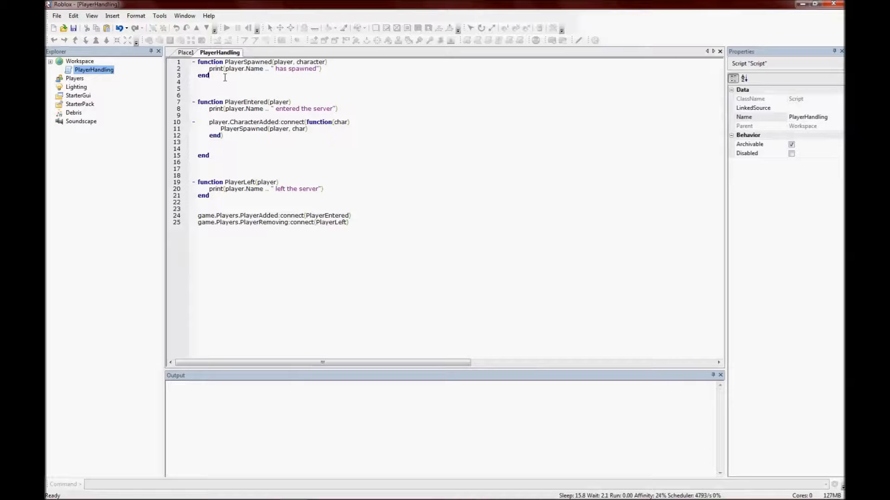